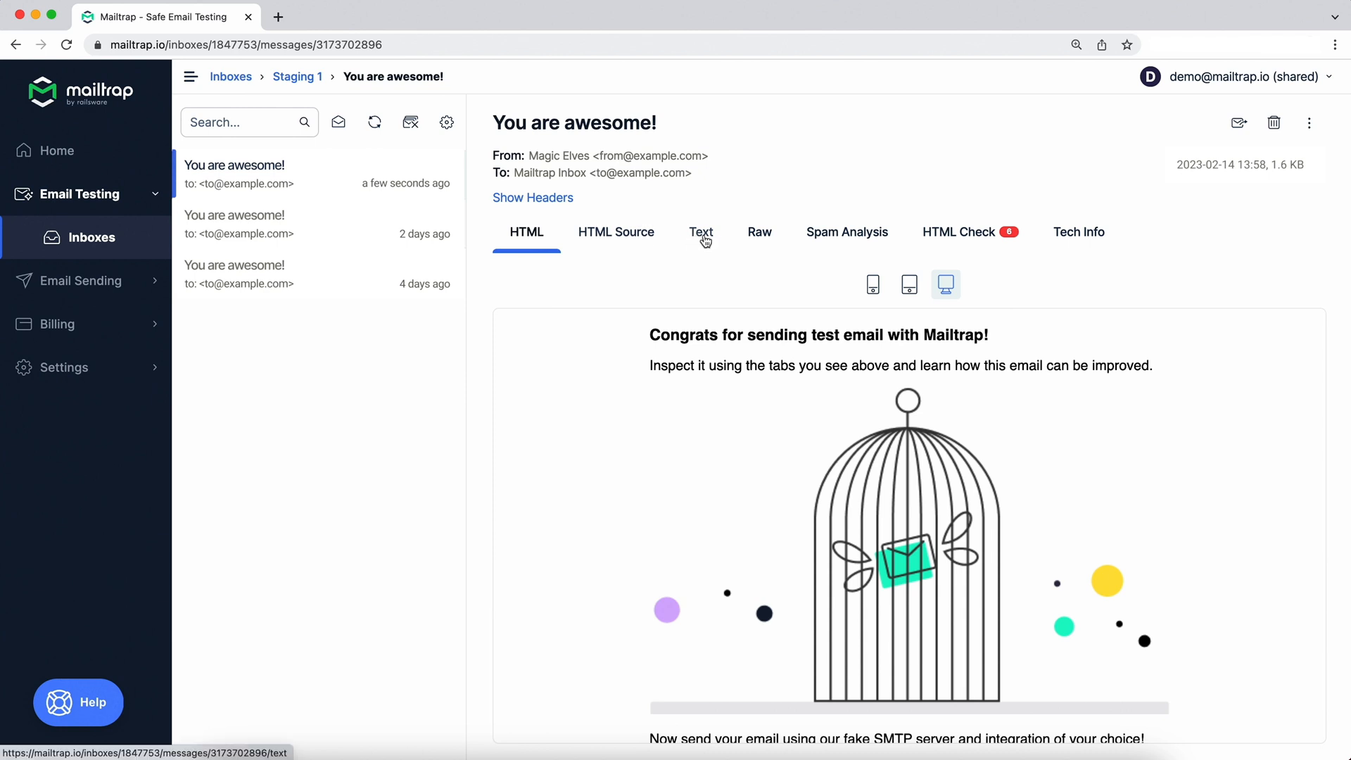
# Step: Preview the 'You are awesome!' email at tablet width, then at mobile width
pyautogui.click(909, 285)
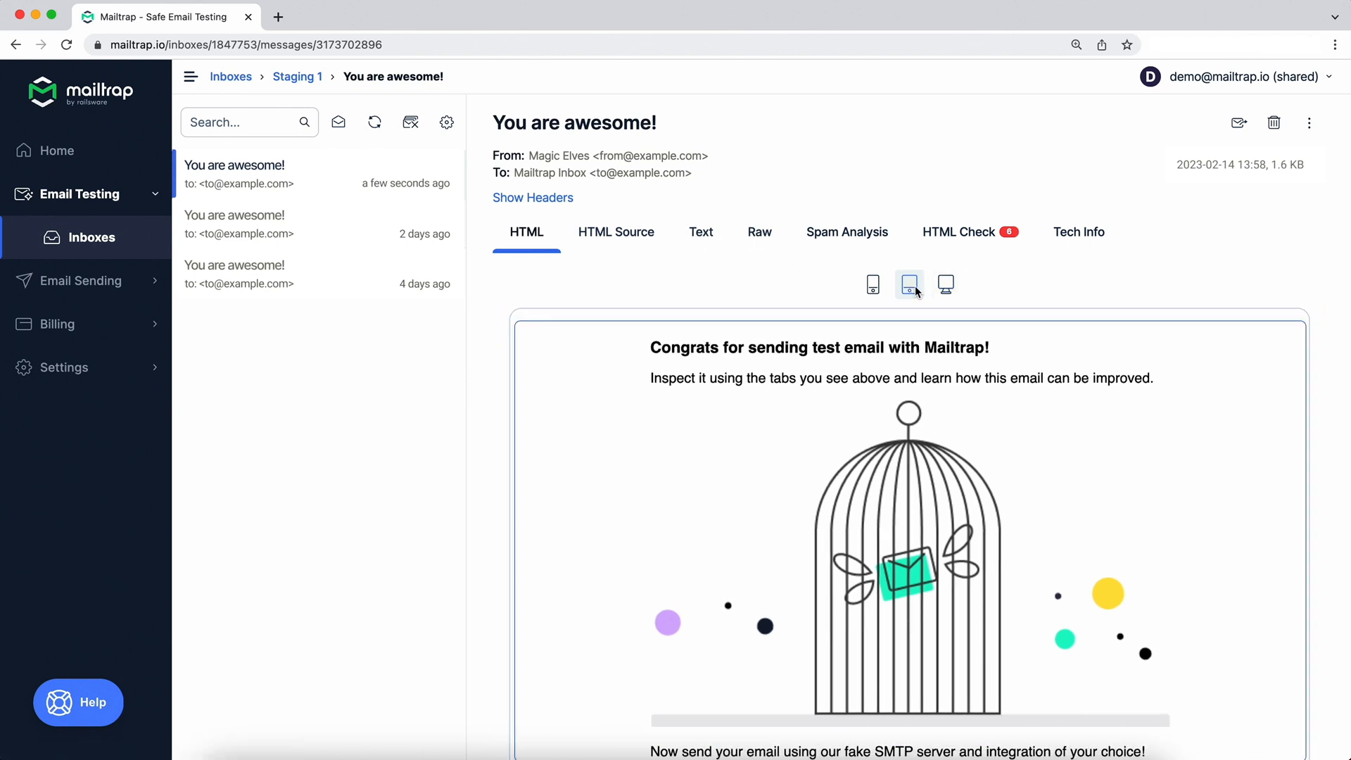
pyautogui.click(872, 284)
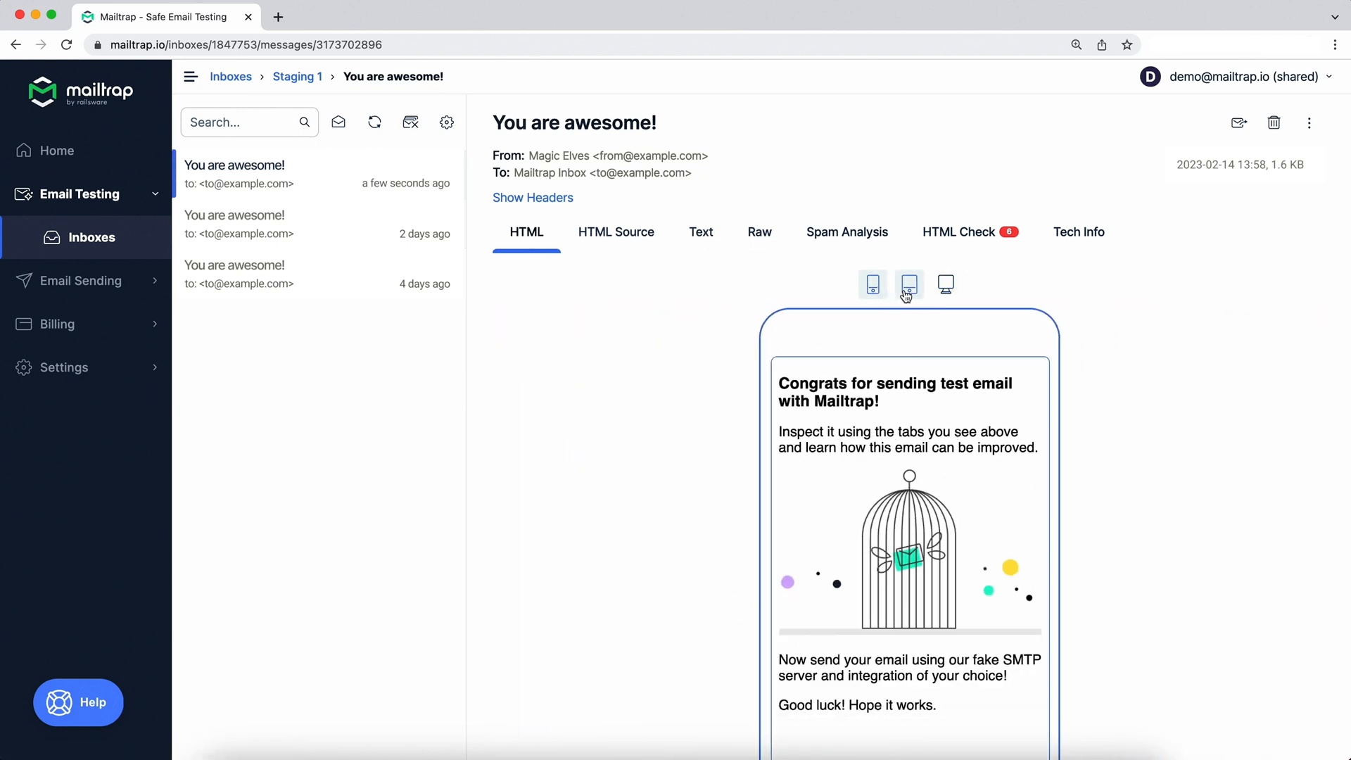
# Step: Review the Spam Analysis and HTML Check reports, then show My Application #1's access rights
pyautogui.click(846, 231)
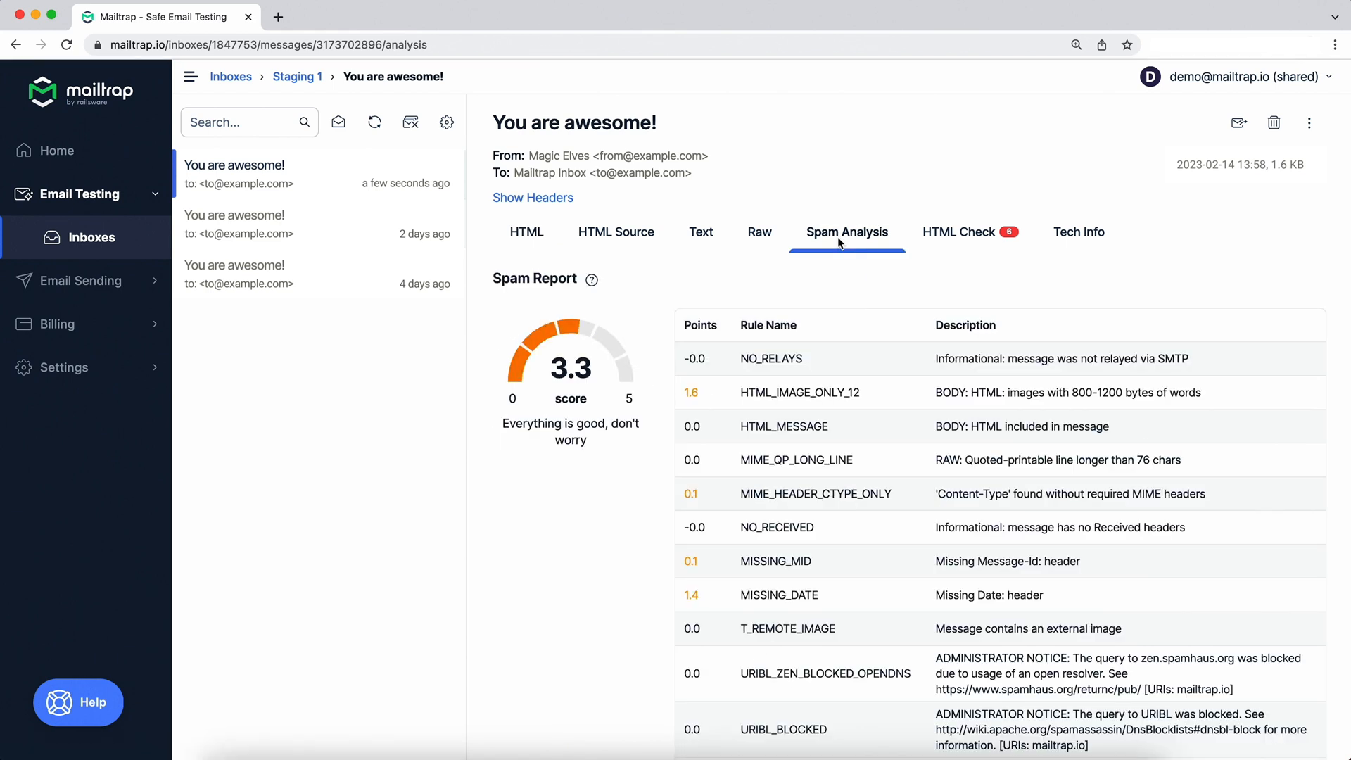
pyautogui.moveTo(958, 231)
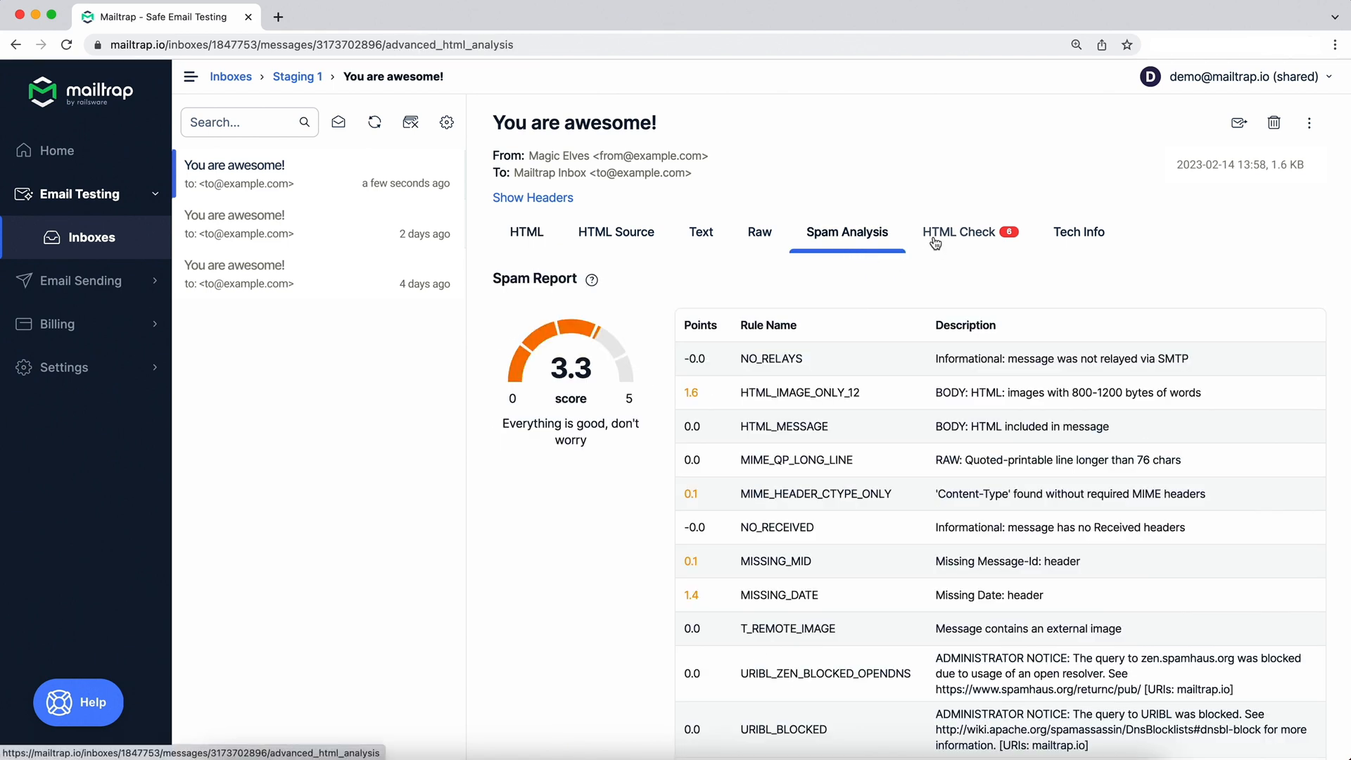
pyautogui.click(961, 232)
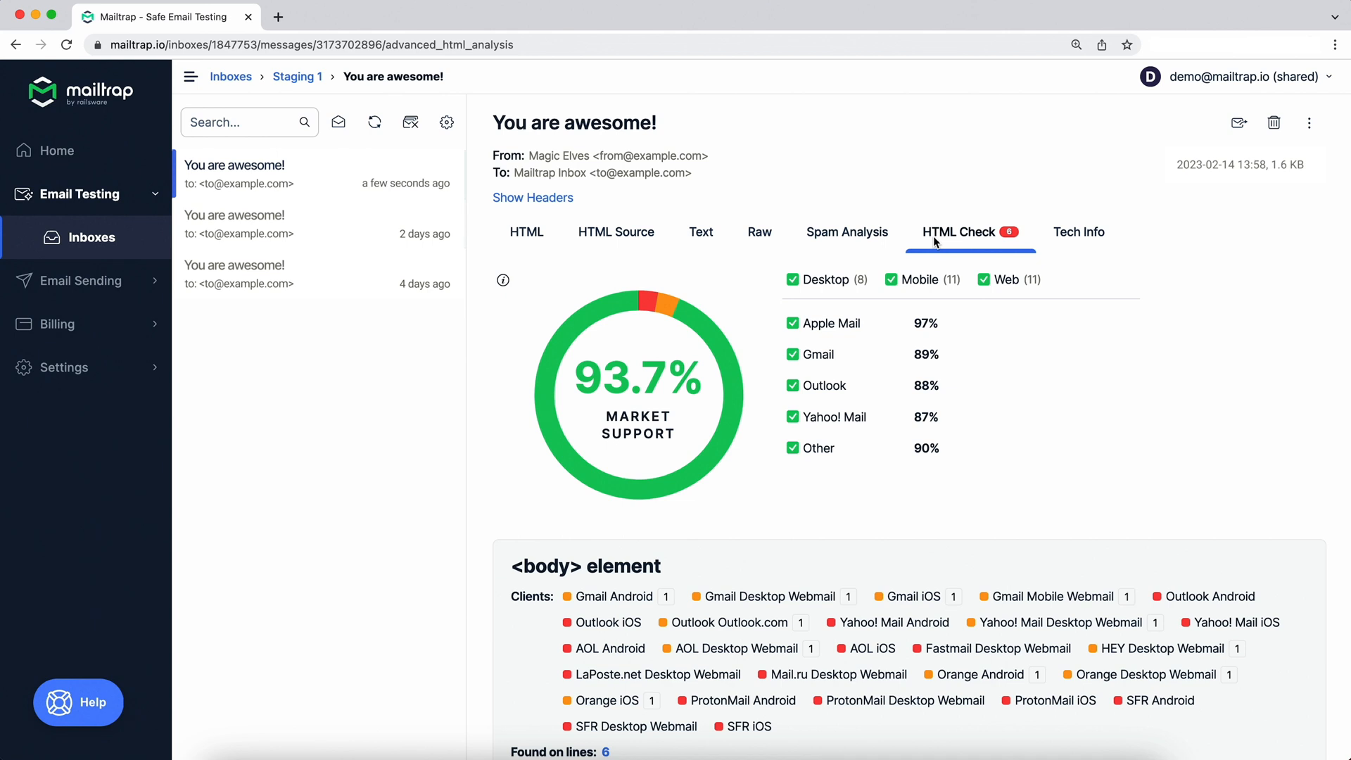
pyautogui.click(231, 76)
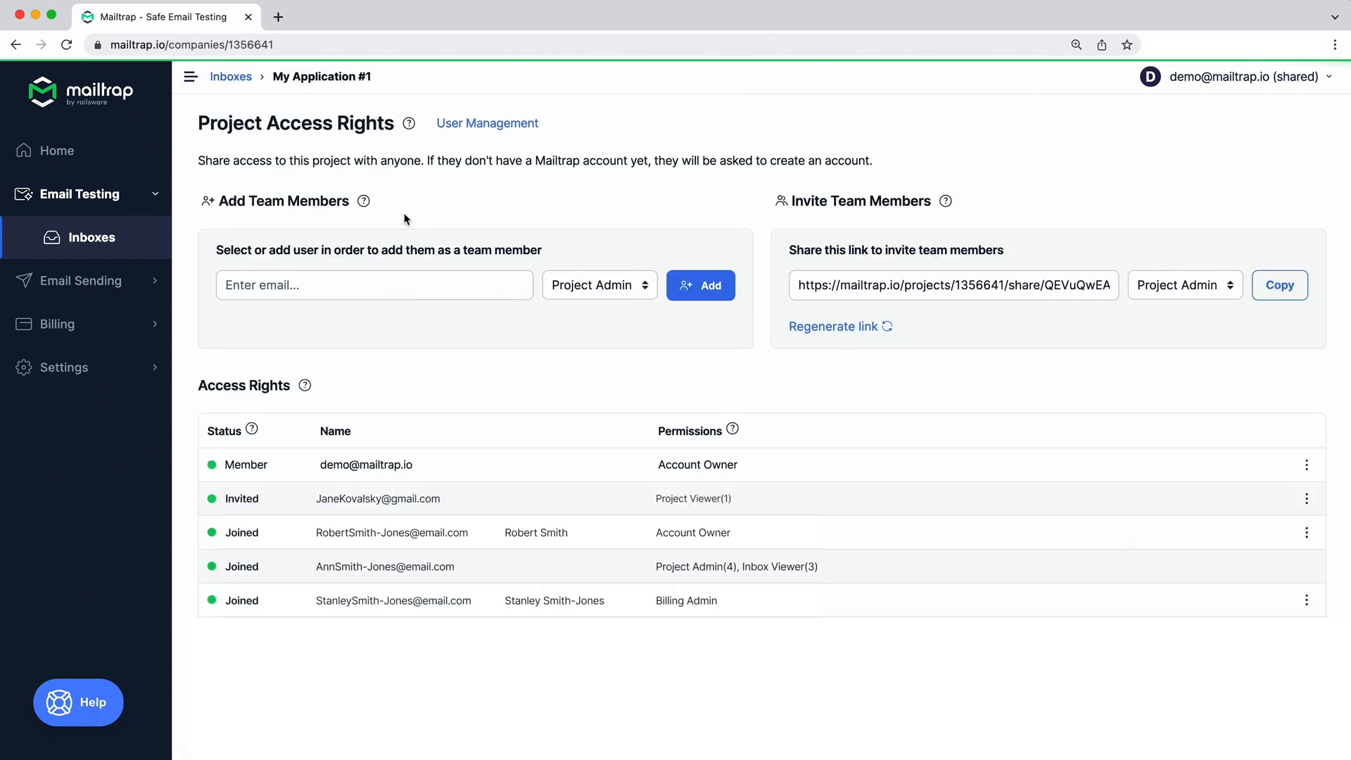
# Step: Open Staging 1's SMTP Settings showing the cURL integration snippet
pyautogui.click(1184, 285)
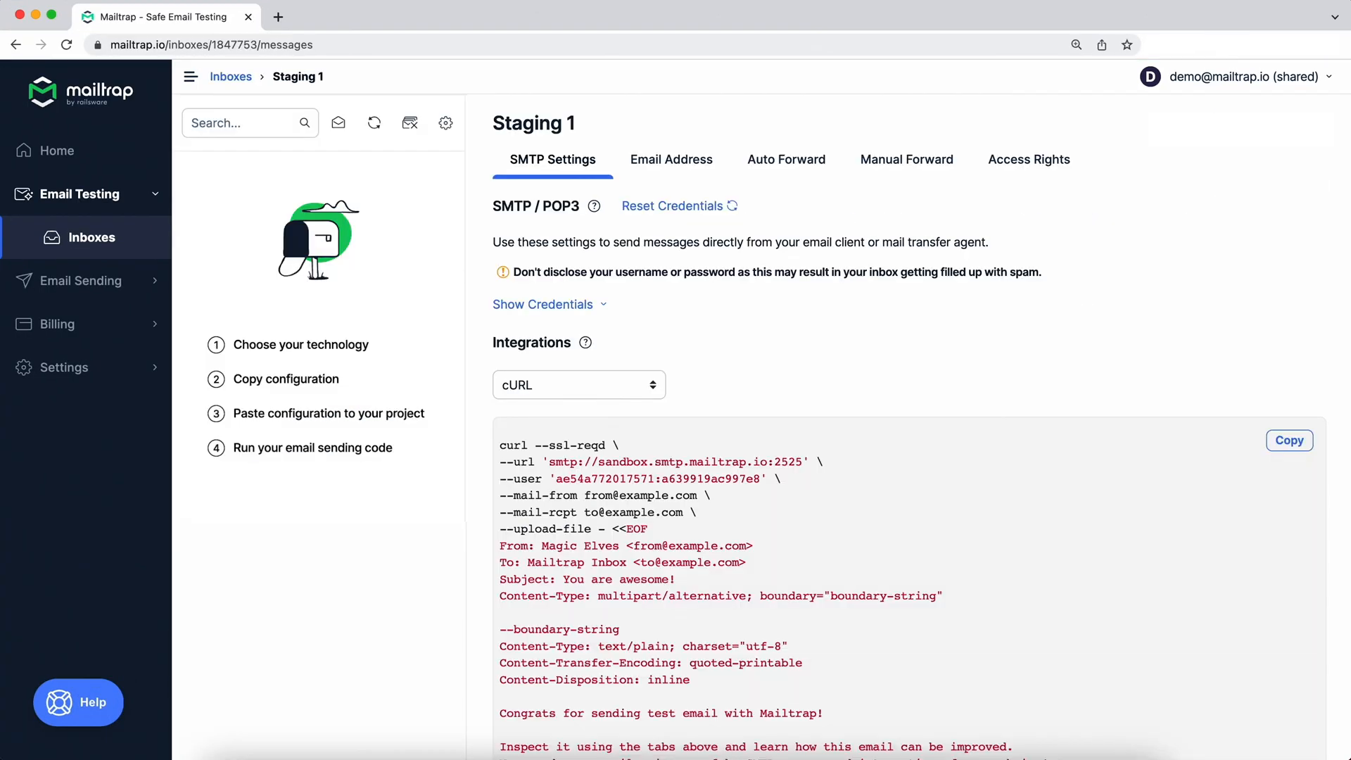
# Step: Browse the Integrations framework list, then open the Help widget's contact form
pyautogui.click(579, 384)
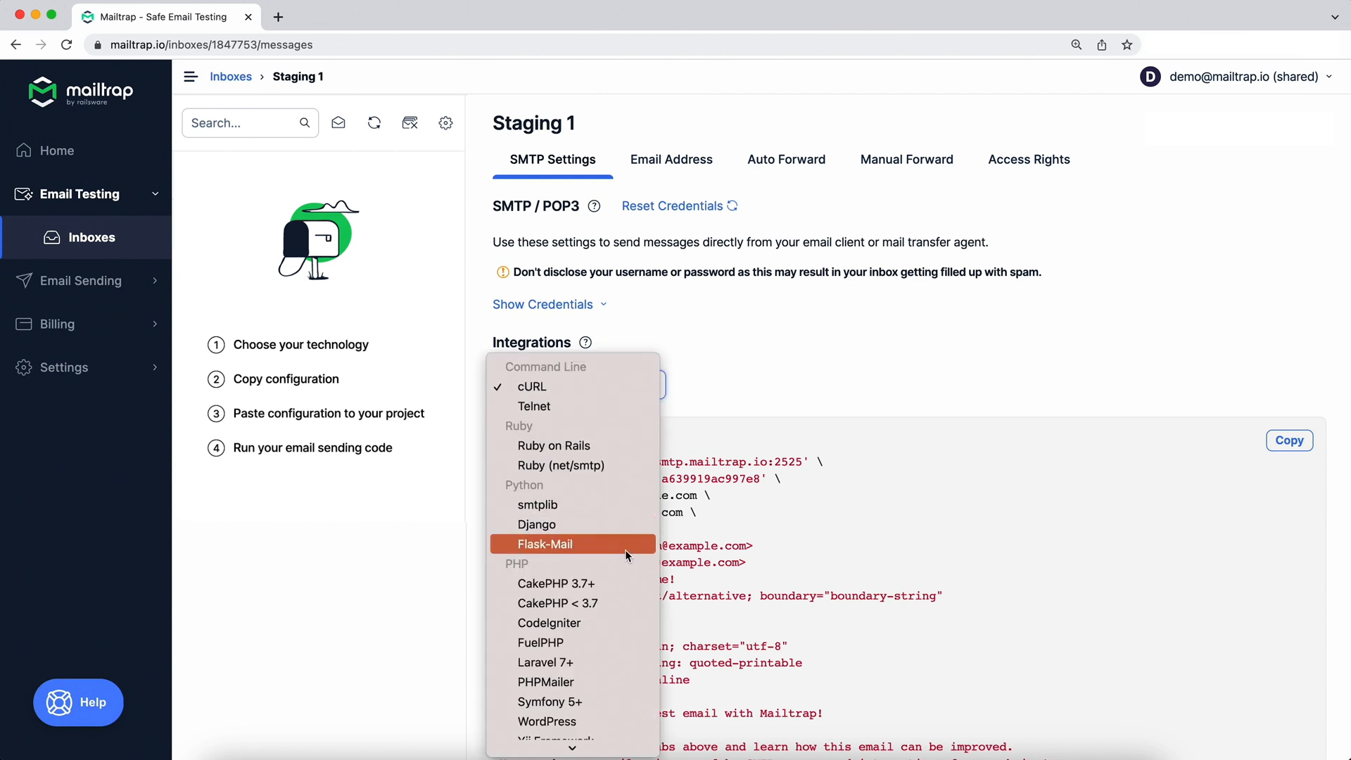
pyautogui.scroll(3)
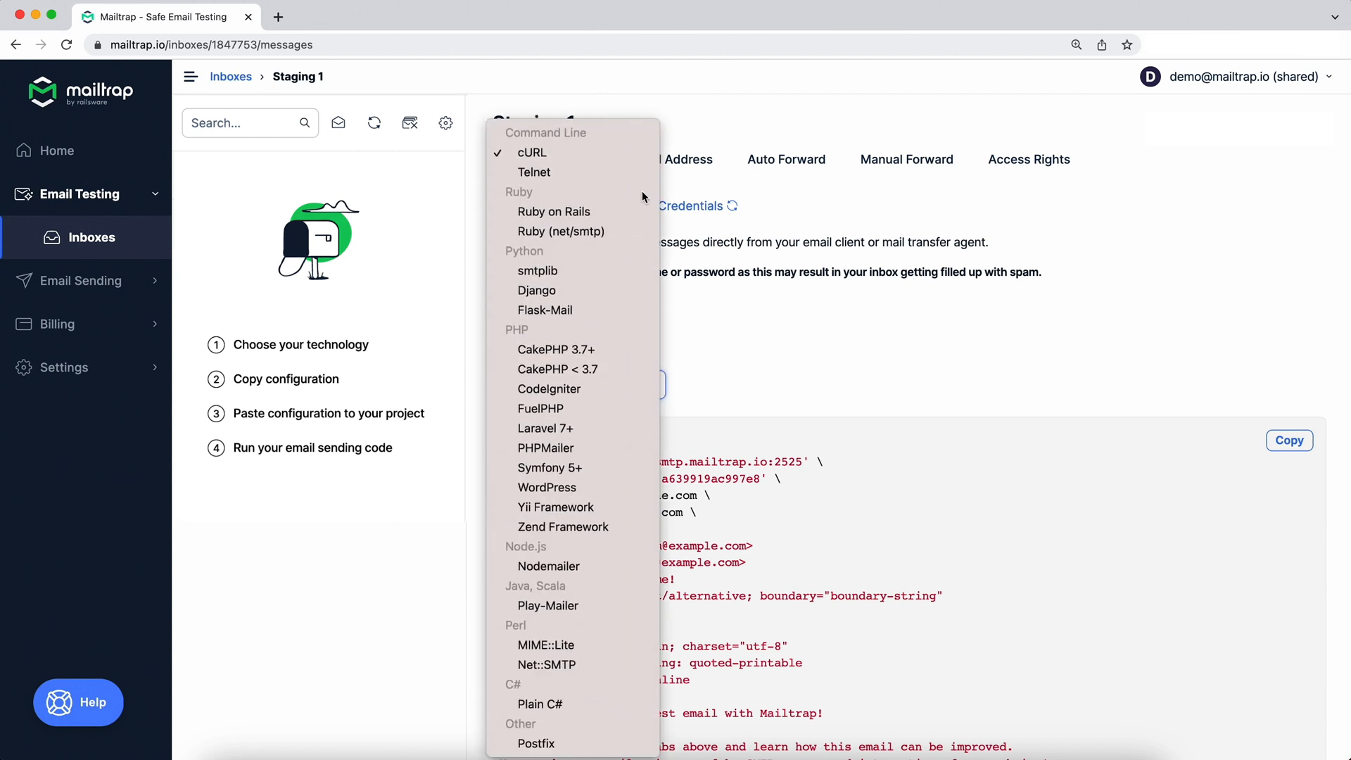
pyautogui.click(1289, 441)
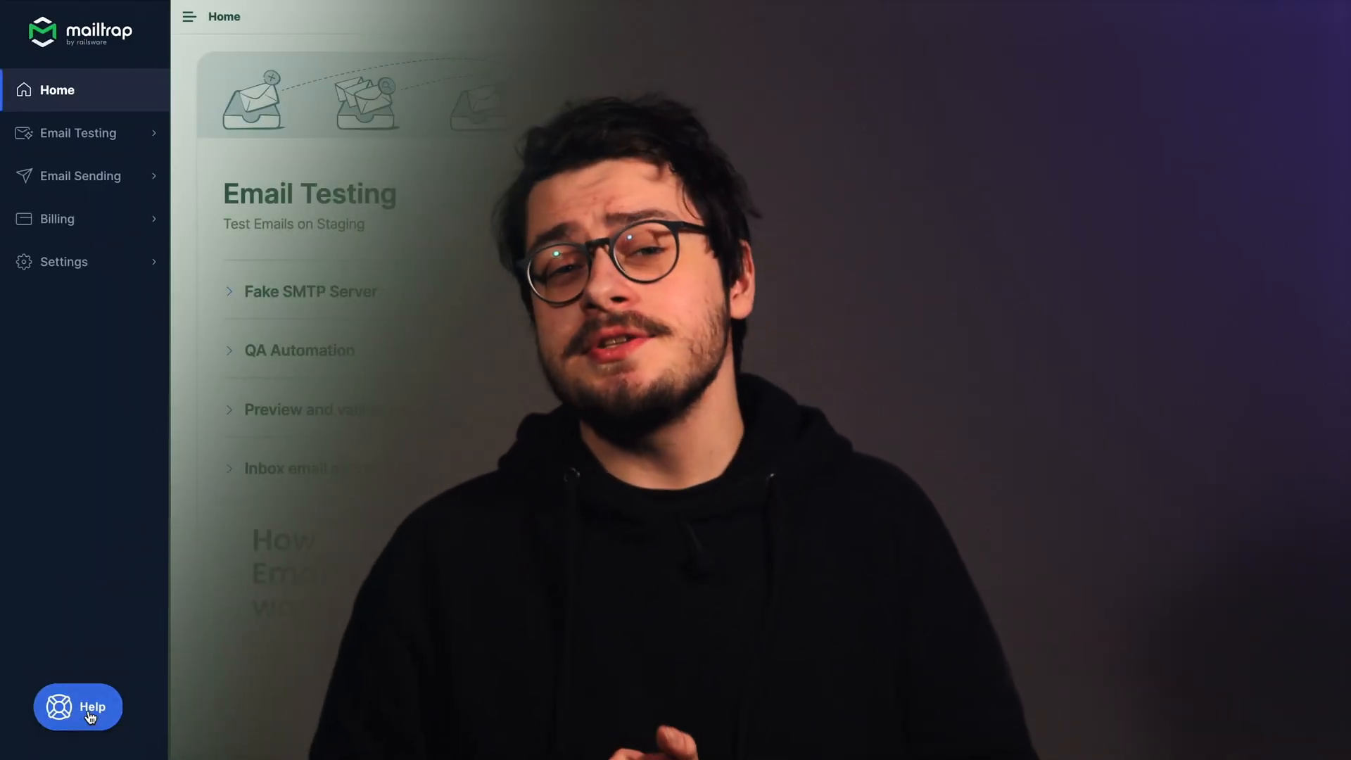
pyautogui.click(78, 707)
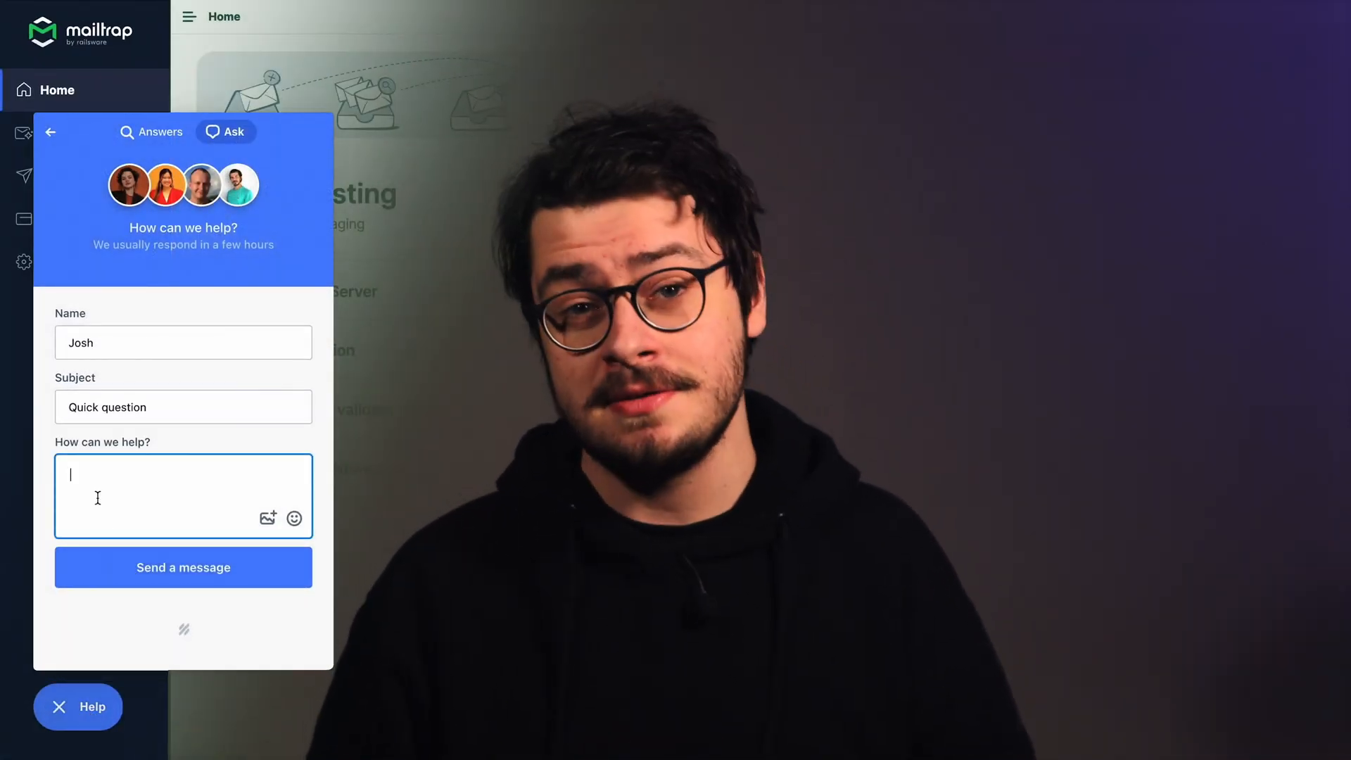